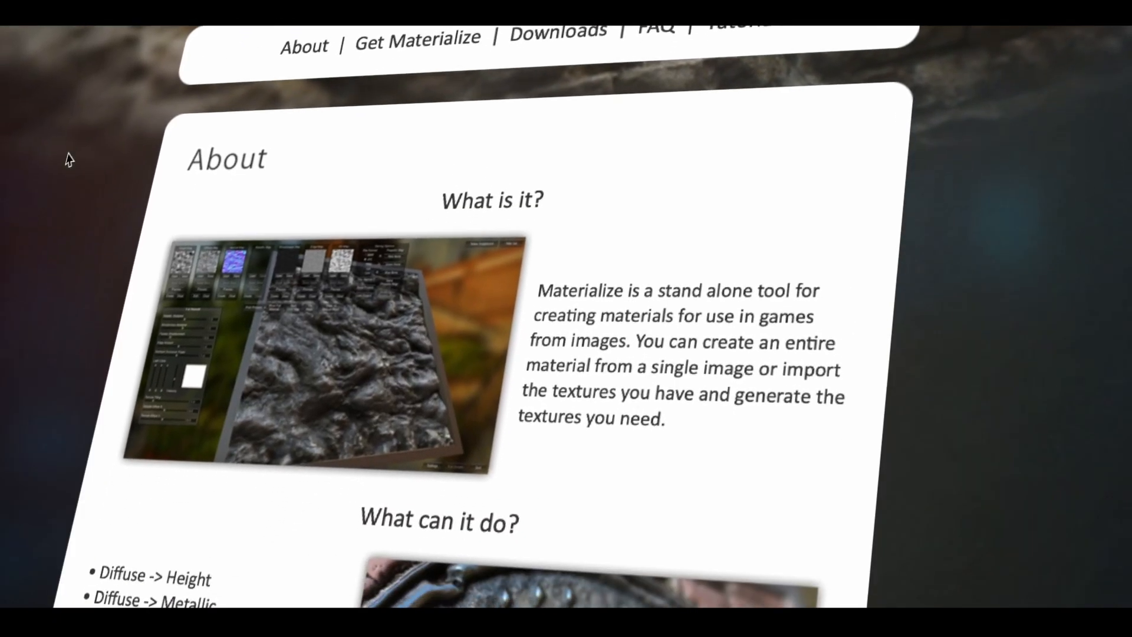
# - Scroll the Materialize page and orbit the wood-bark post preview to another angle
pyautogui.scroll(-3)
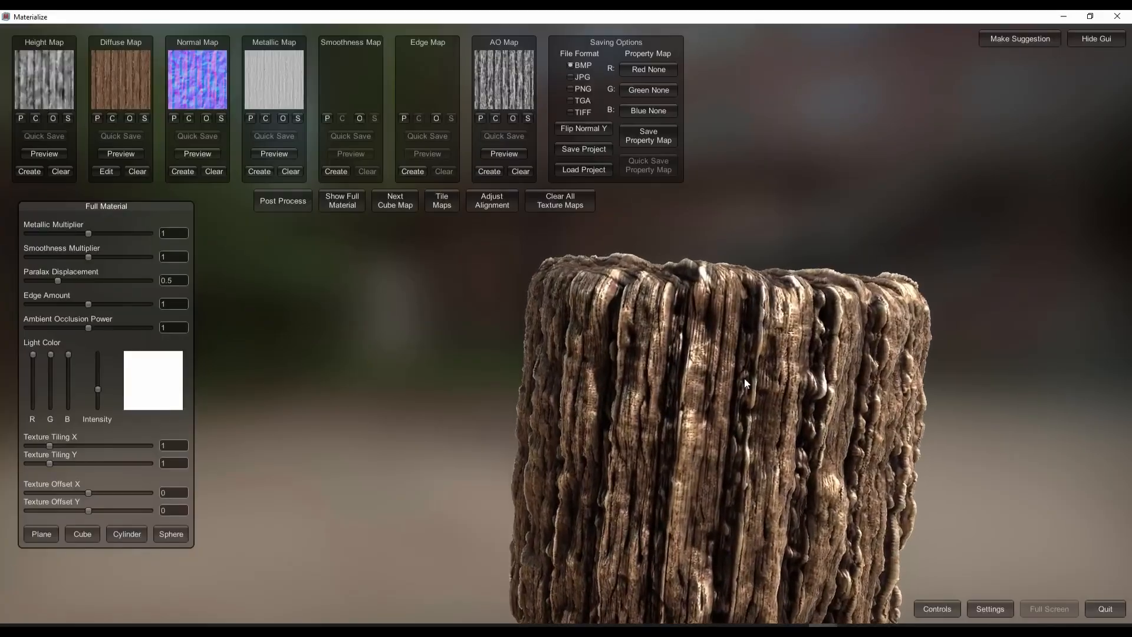
pyautogui.moveTo(746, 383); pyautogui.dragTo(545, 341)
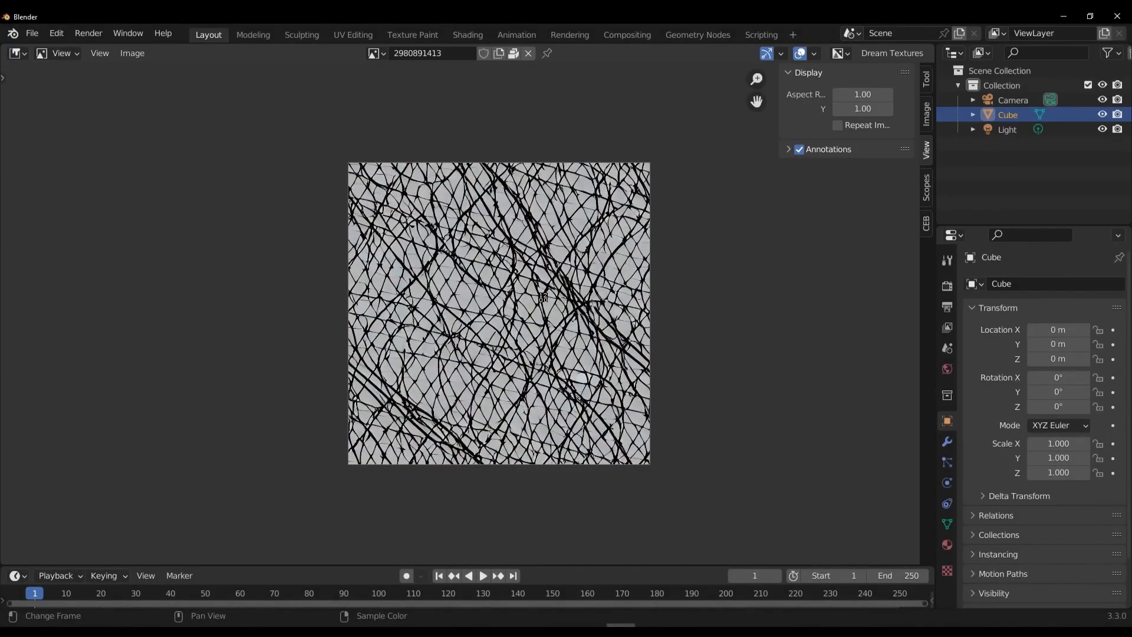
# - Generate a seamless 512×512 'tile' texture with the Dream Textures popup
pyautogui.click(891, 52)
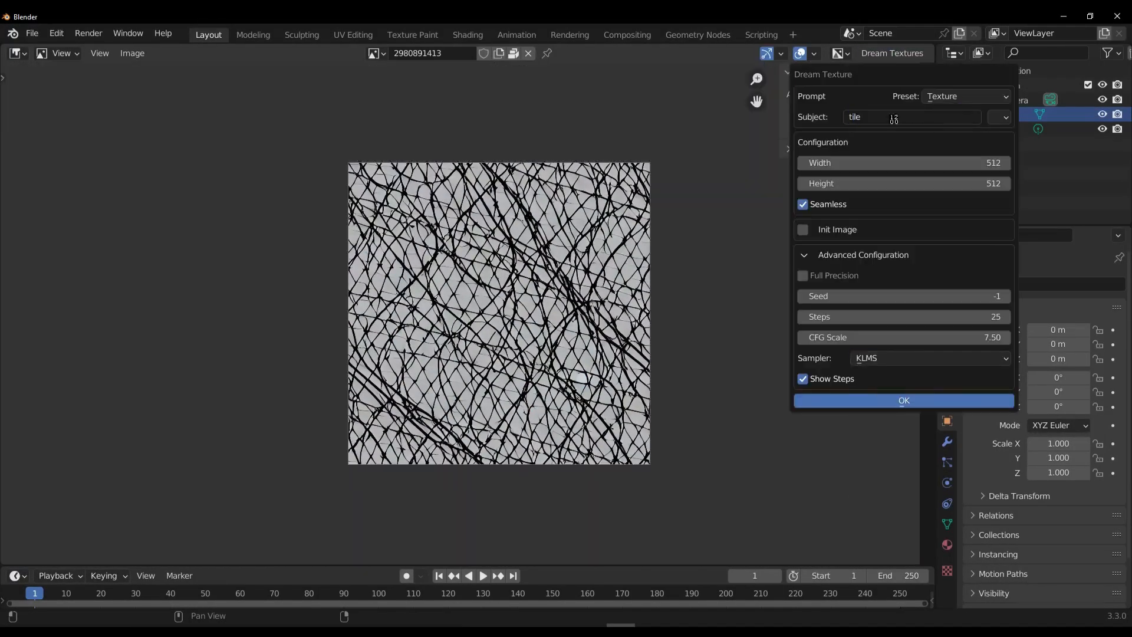
pyautogui.click(904, 401)
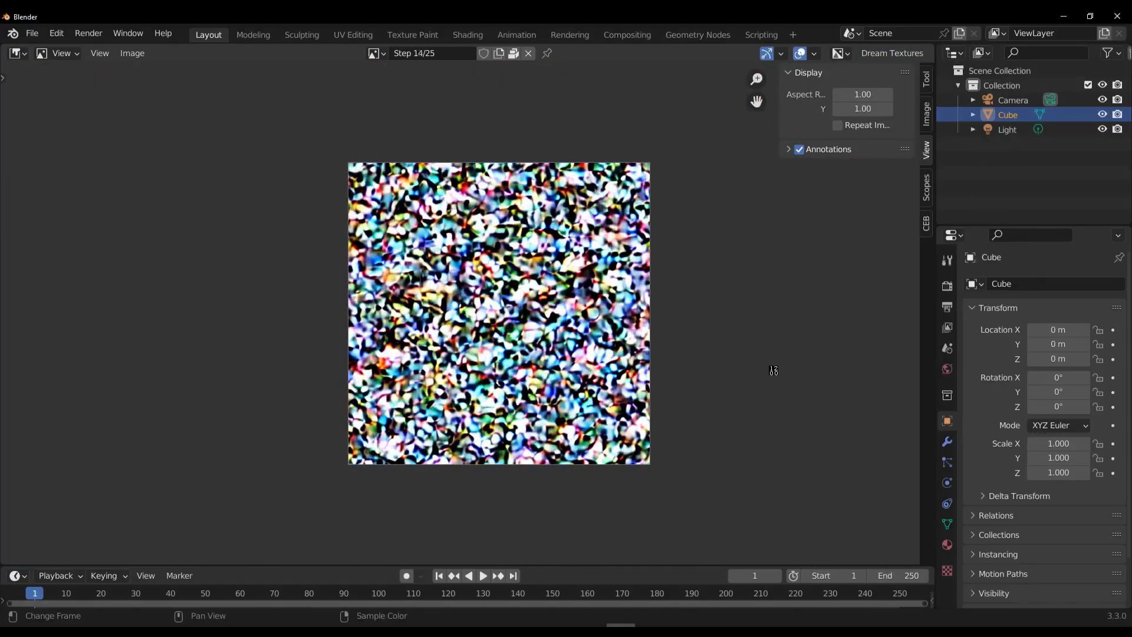
pyautogui.click(368, 34)
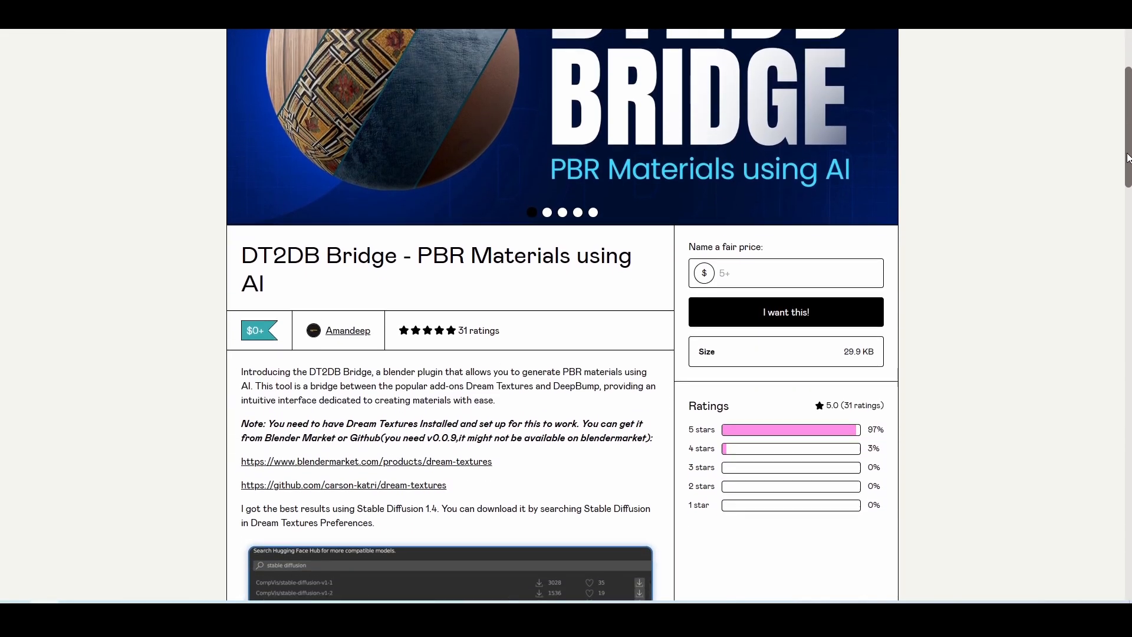
# - Read the DT2DB Bridge notes on Dream Textures, Stable Diffusion 1.4 and DeepBump
pyautogui.scroll(-3)
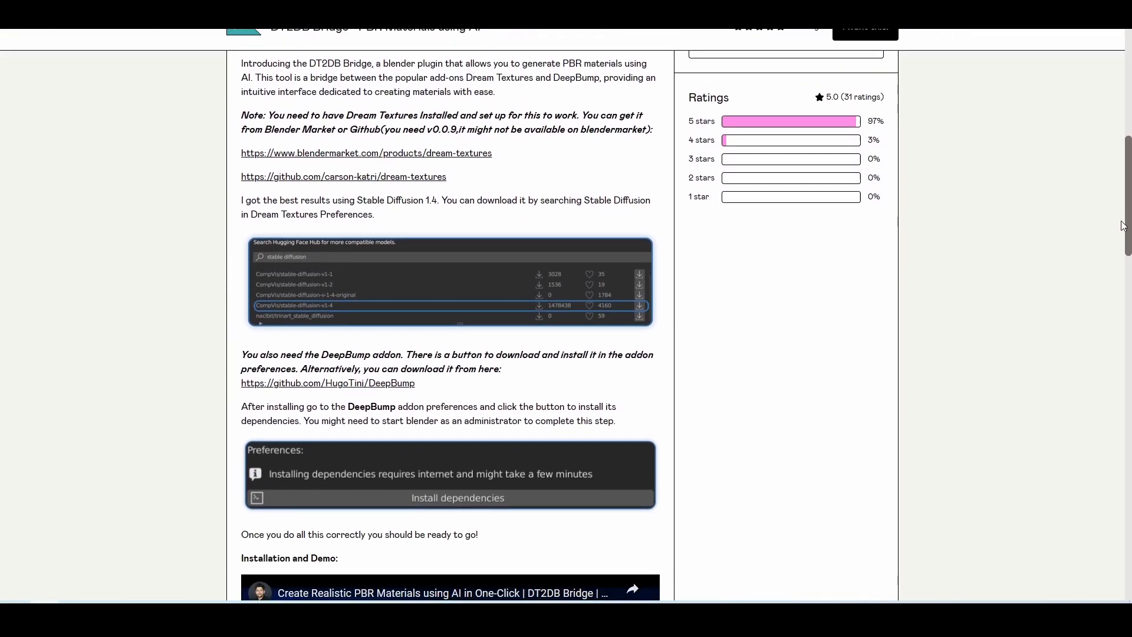
pyautogui.scroll(-3)
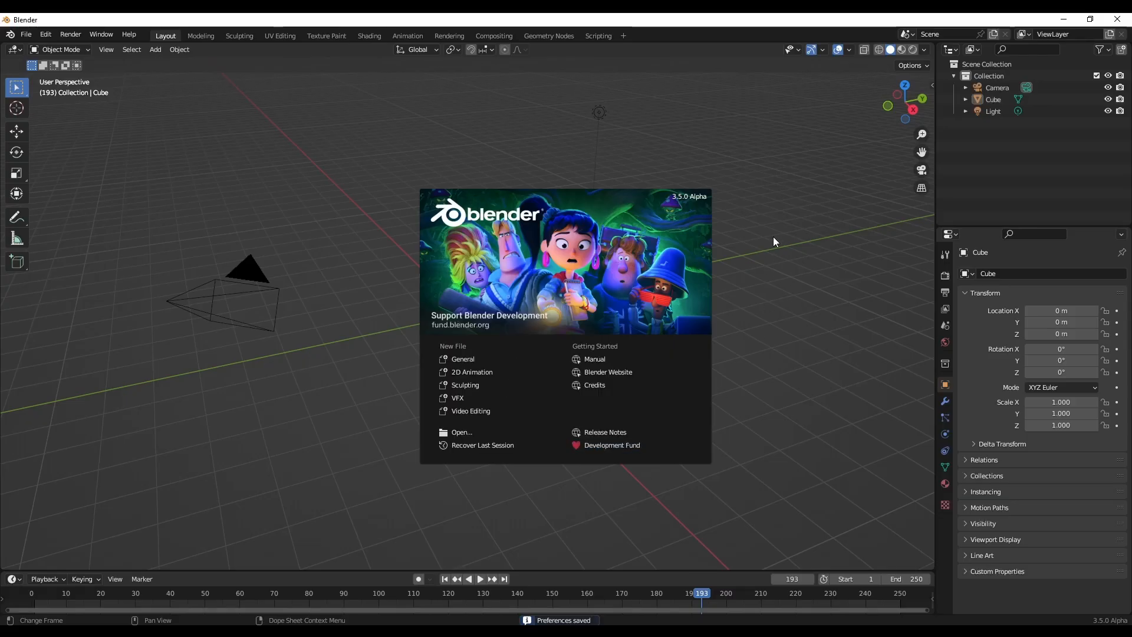
# - Install the Dream Textures add-on zip from the Add-ons preferences
pyautogui.click(45, 34)
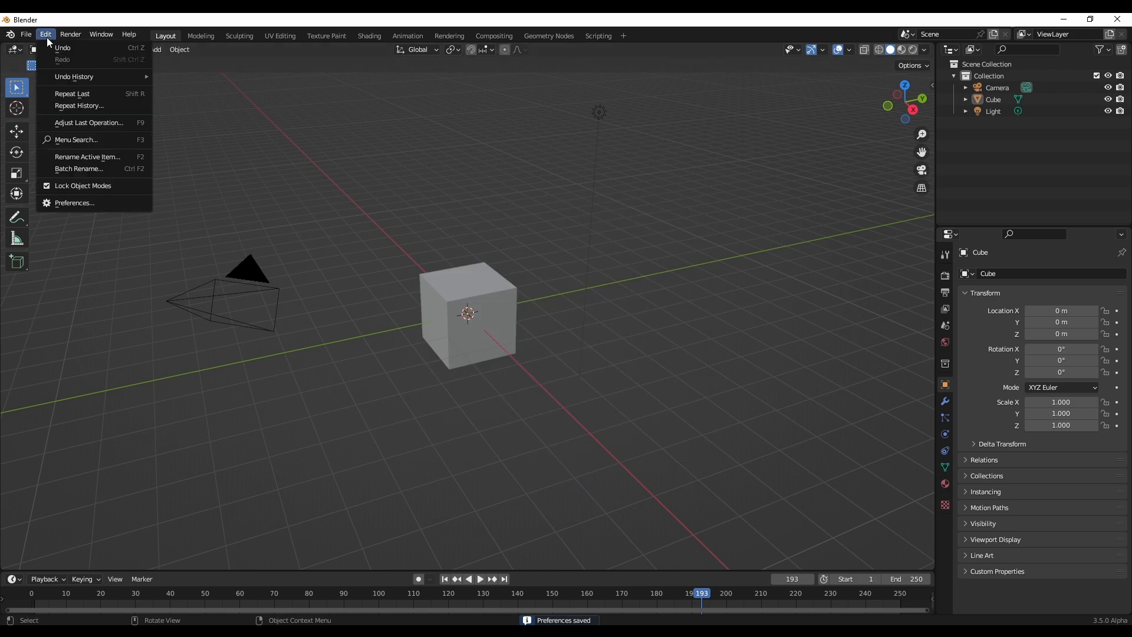
pyautogui.moveTo(72, 203)
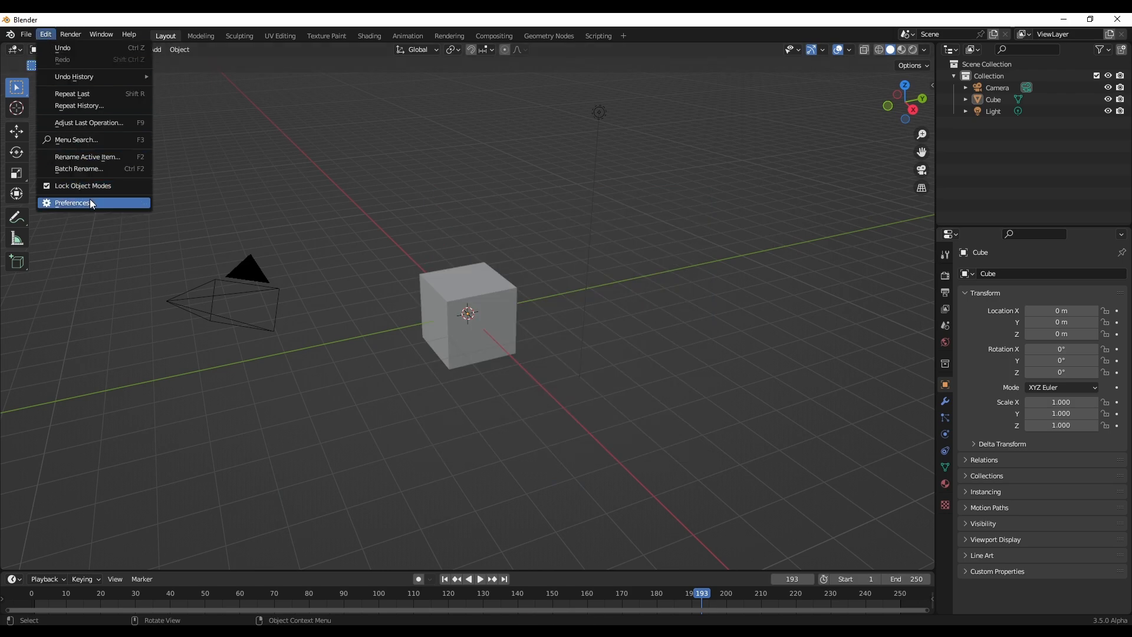
pyautogui.click(71, 203)
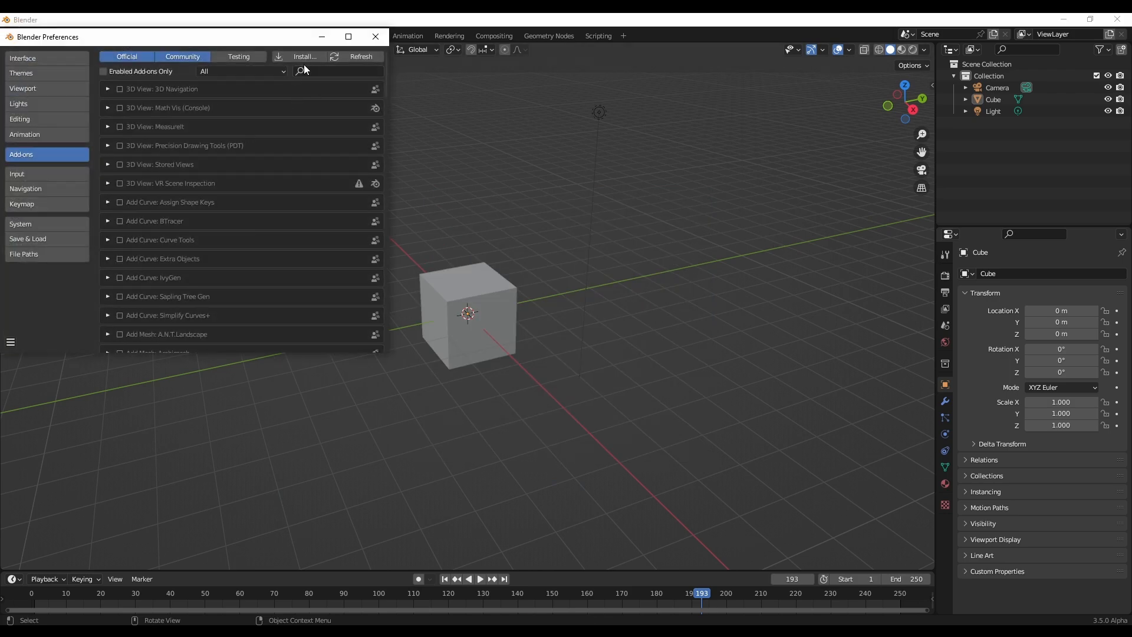
pyautogui.click(303, 56)
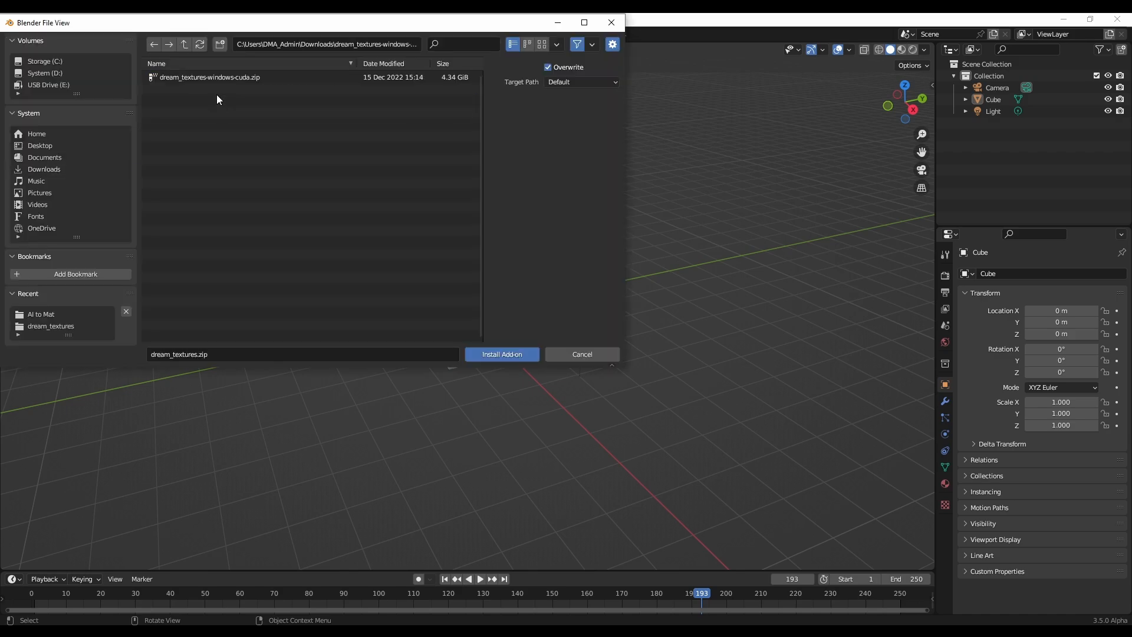
pyautogui.click(501, 353)
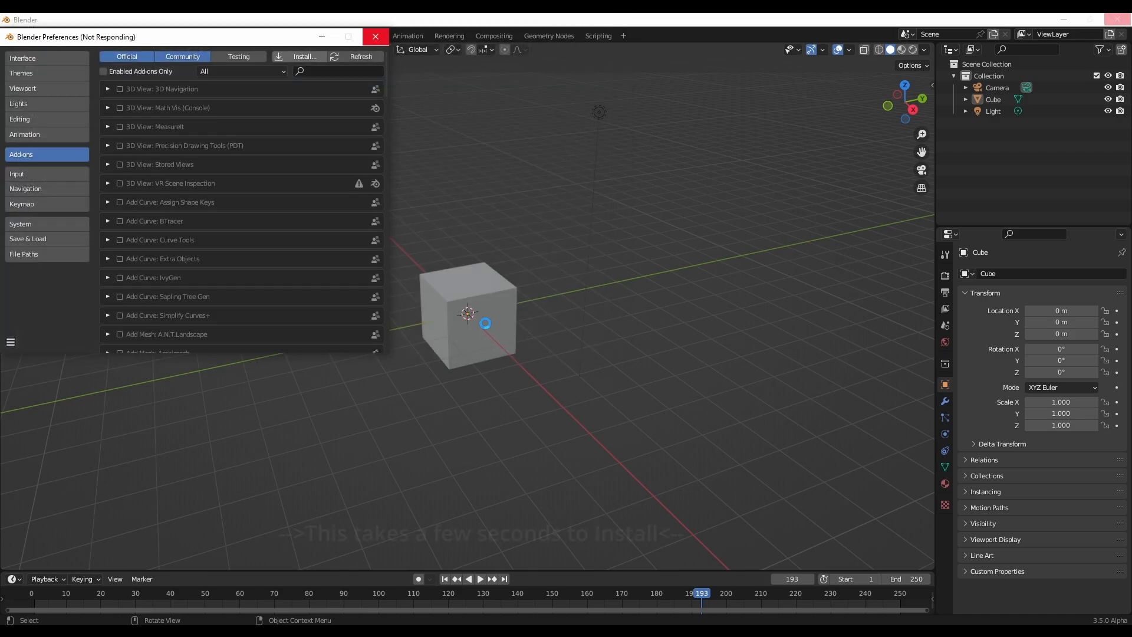
pyautogui.write('stable')
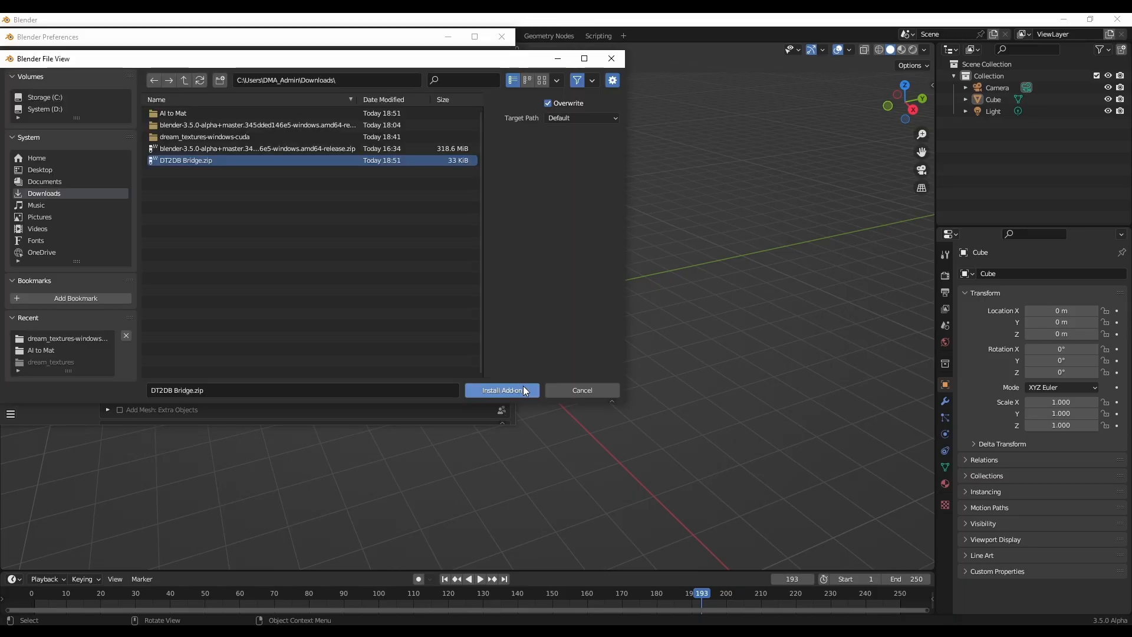
# - Install and enable DT2DB Bridge, then install DeepBump's dependencies
pyautogui.click(501, 390)
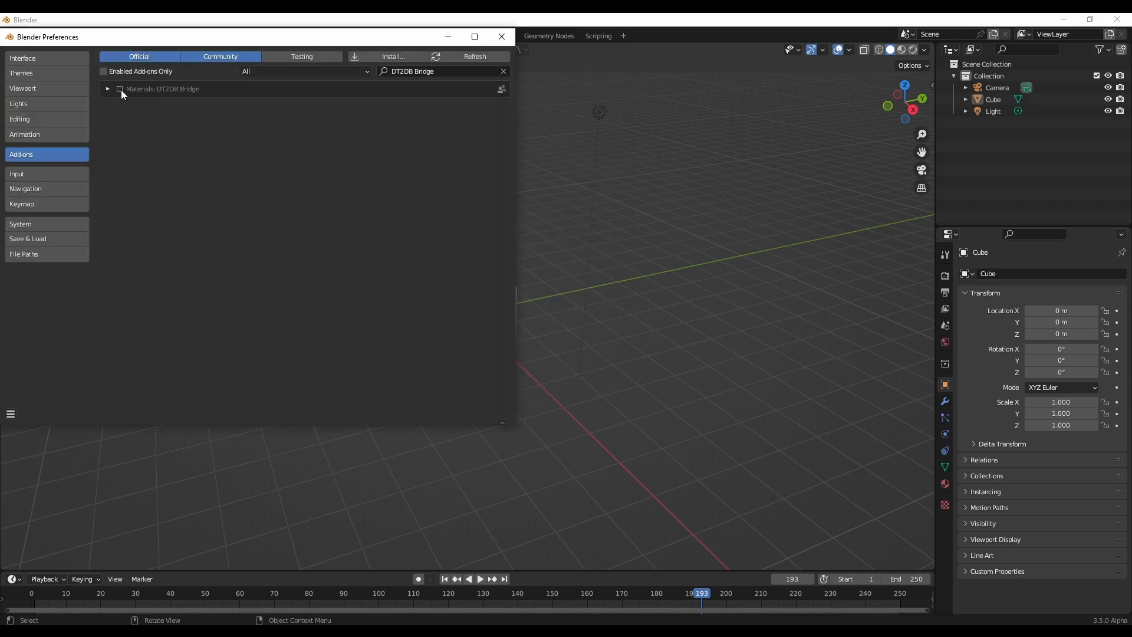
pyautogui.click(107, 89)
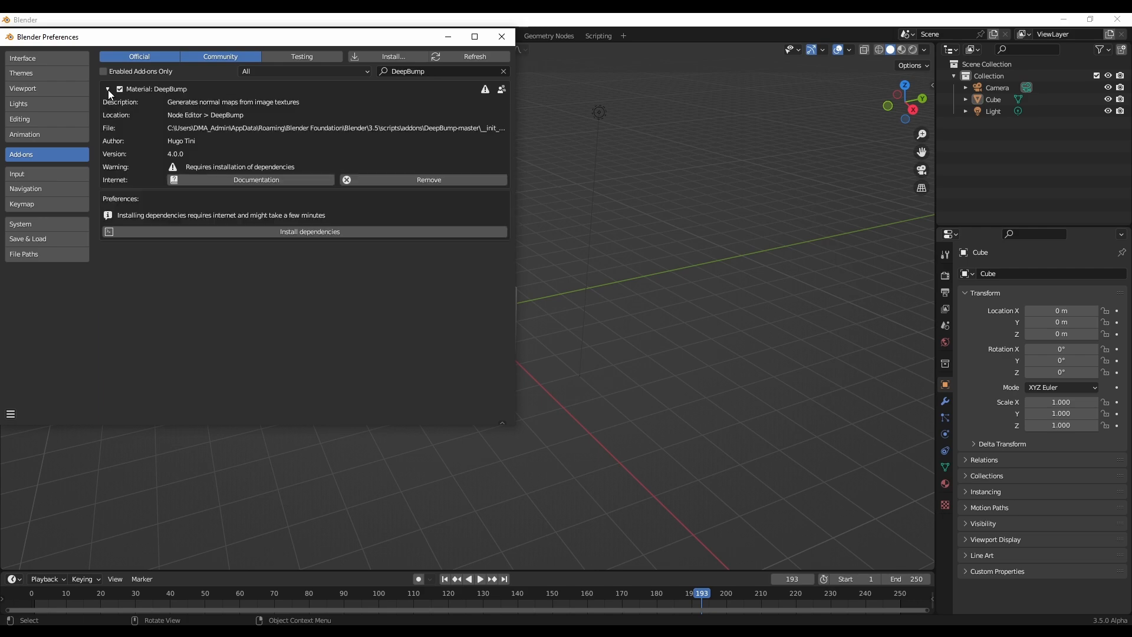
pyautogui.moveTo(299, 249)
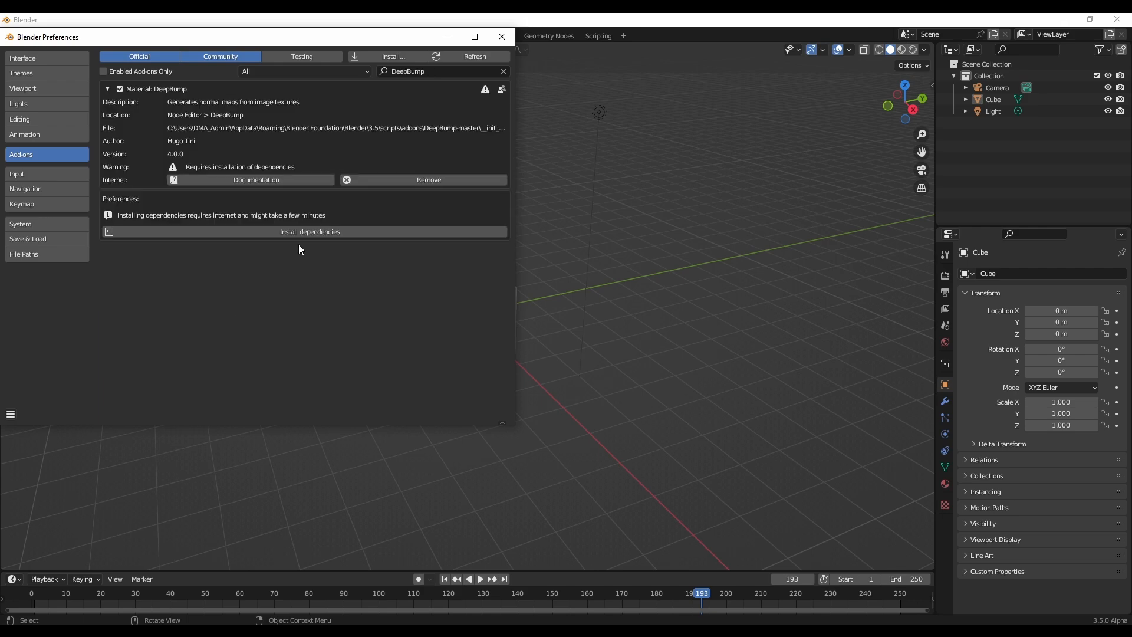
pyautogui.click(309, 231)
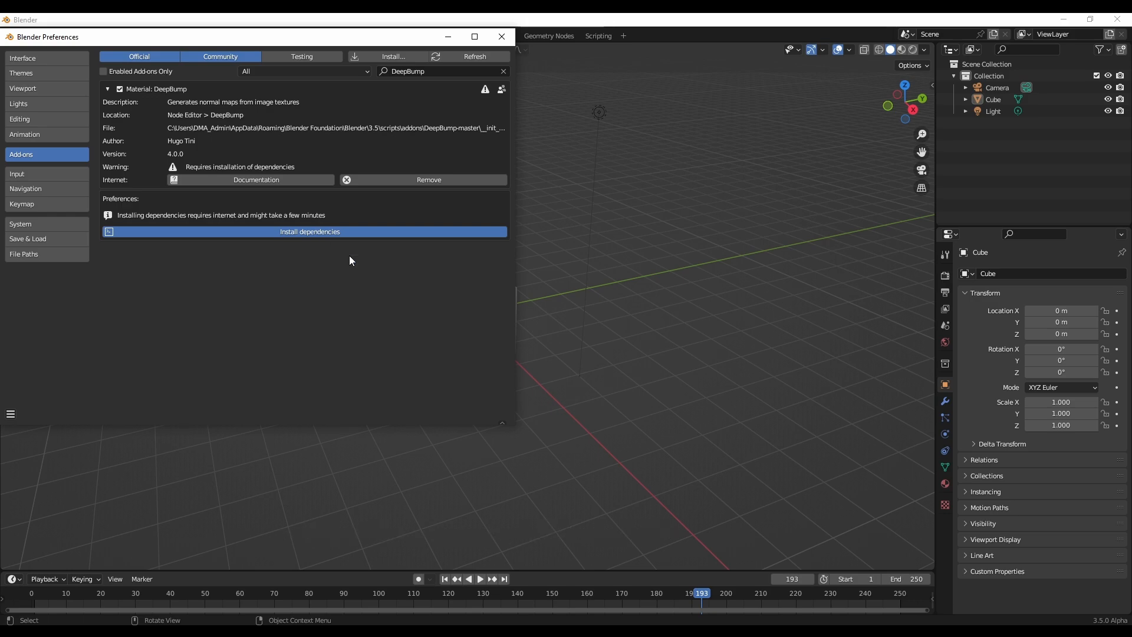
pyautogui.click(501, 35)
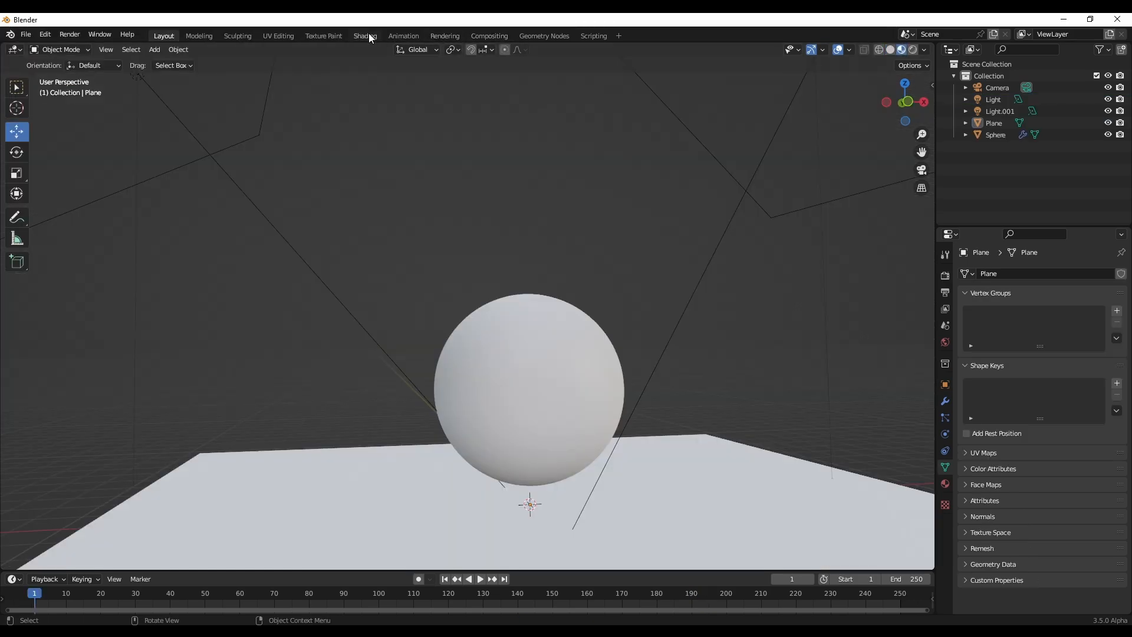
# - In the Shading workspace, keep stable-diffusion-v1-4 as the model and open the DT2DB panel
pyautogui.click(364, 35)
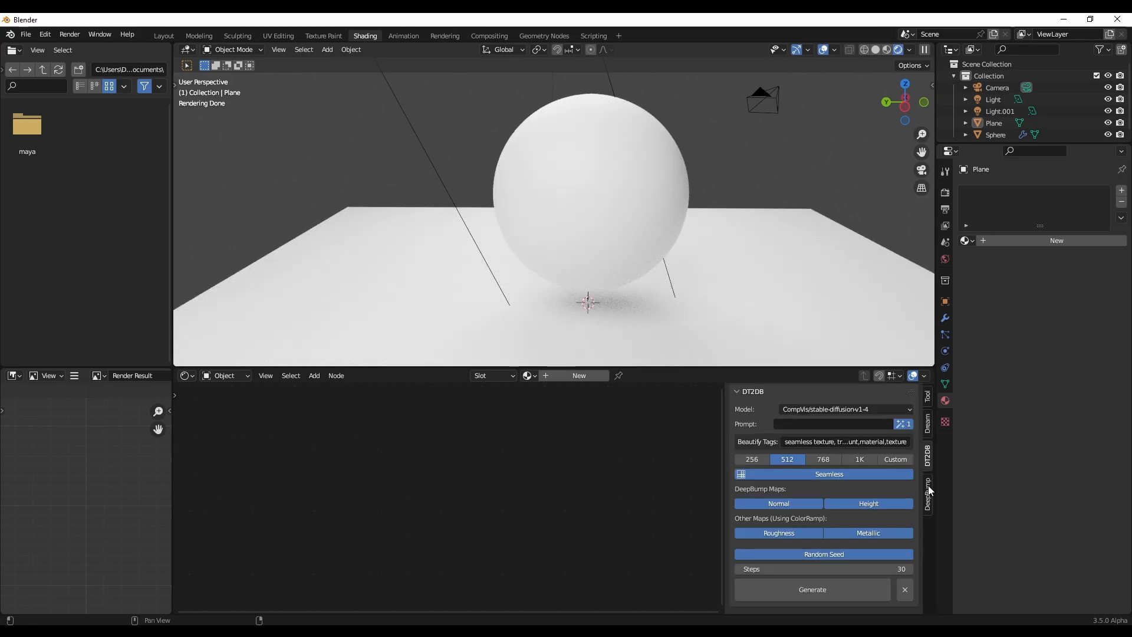
pyautogui.moveTo(930, 469)
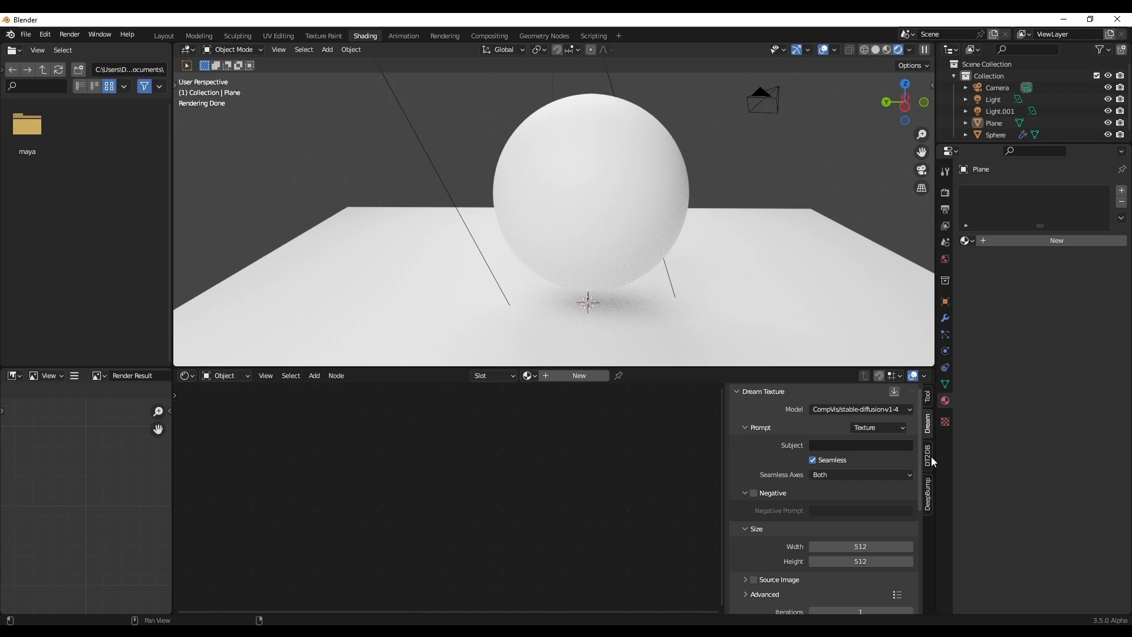
pyautogui.click(859, 409)
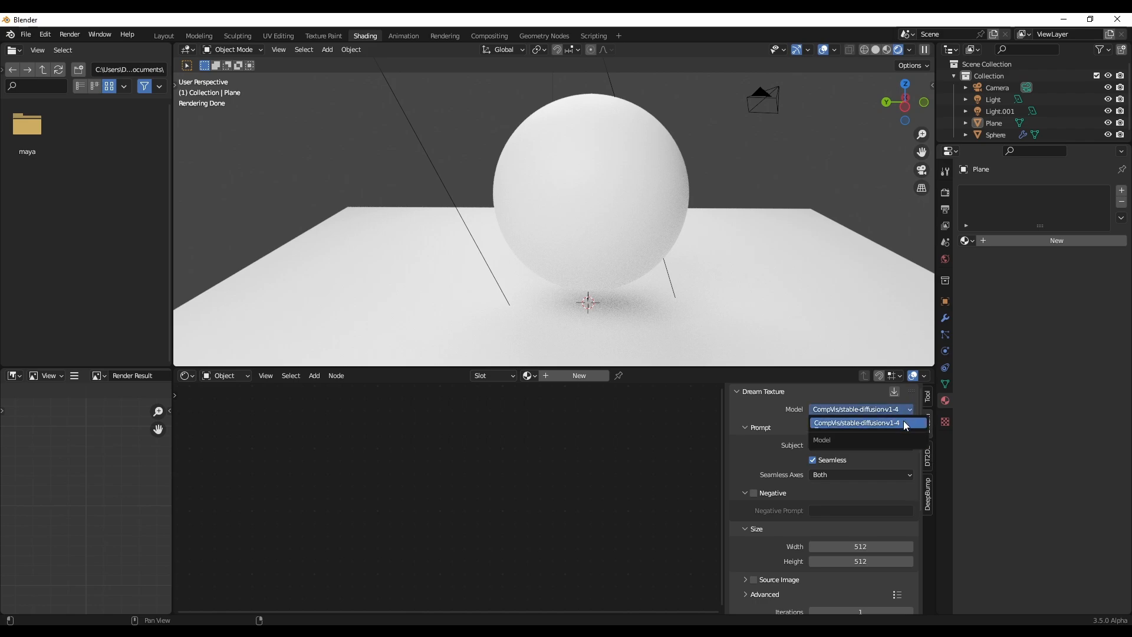
pyautogui.click(859, 423)
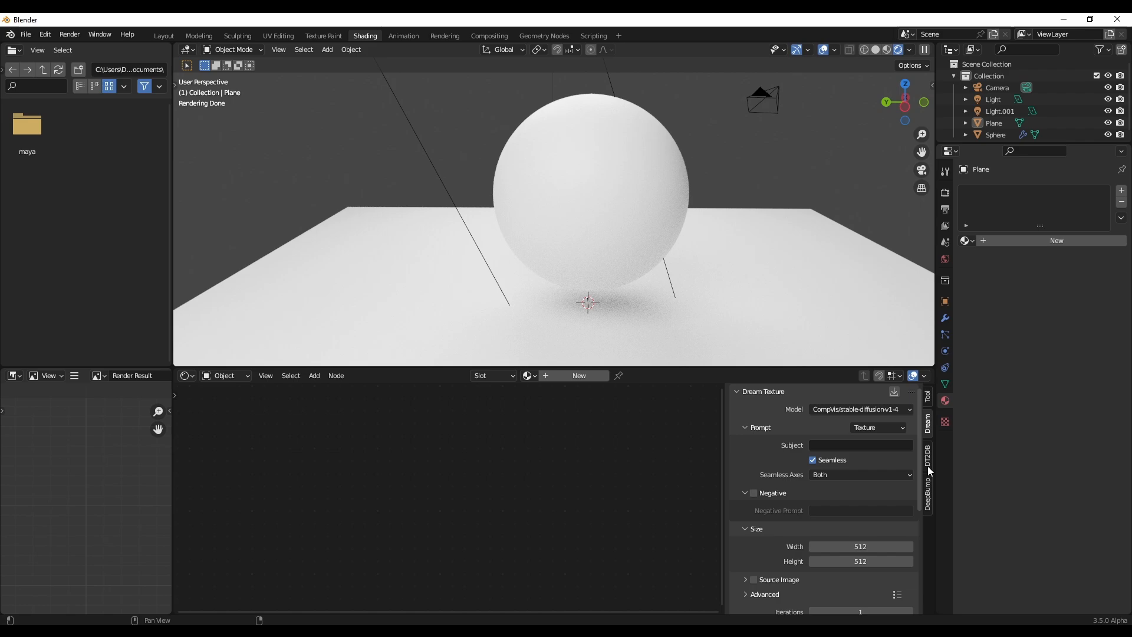
pyautogui.click(928, 448)
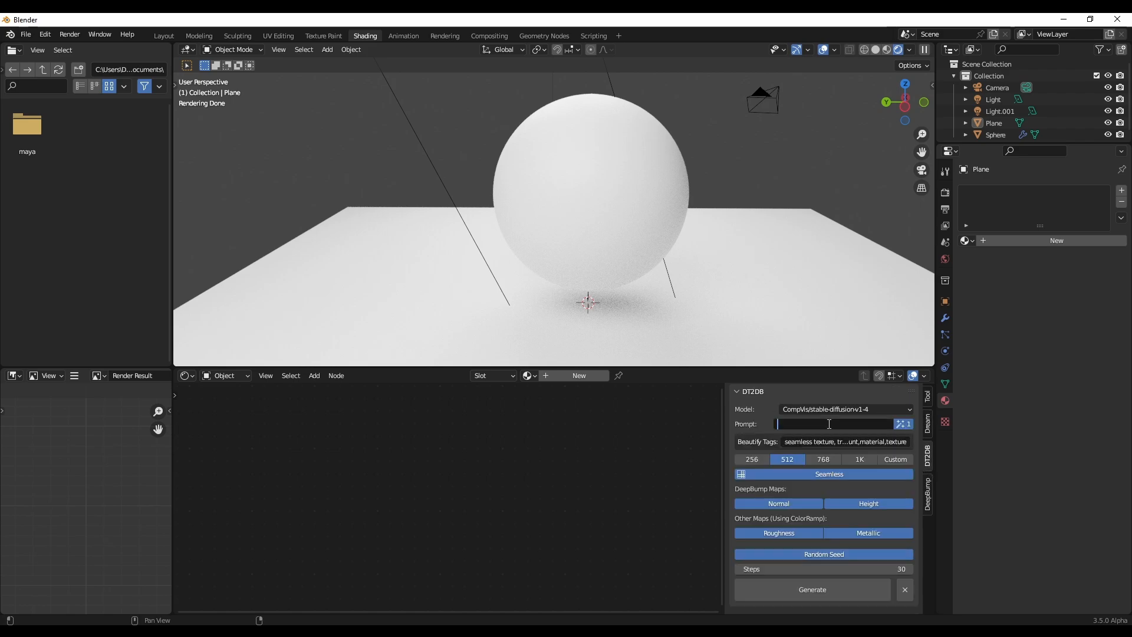
# - Generate a material from the prompt 'wood' and apply it to the sphere and plane
pyautogui.write('wood')
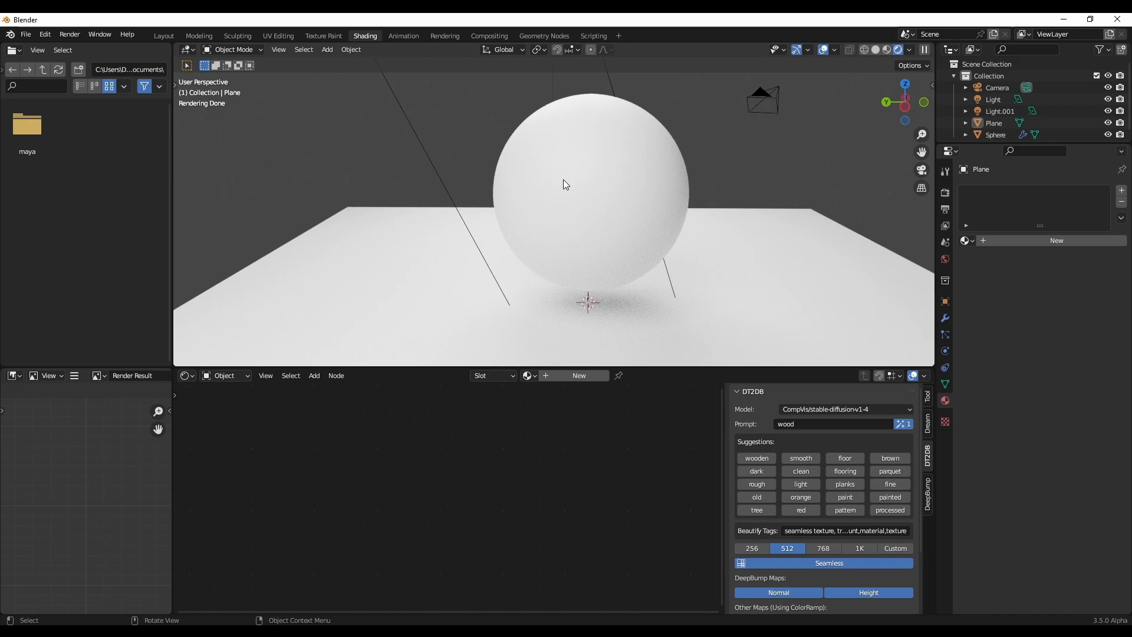
pyautogui.click(588, 181)
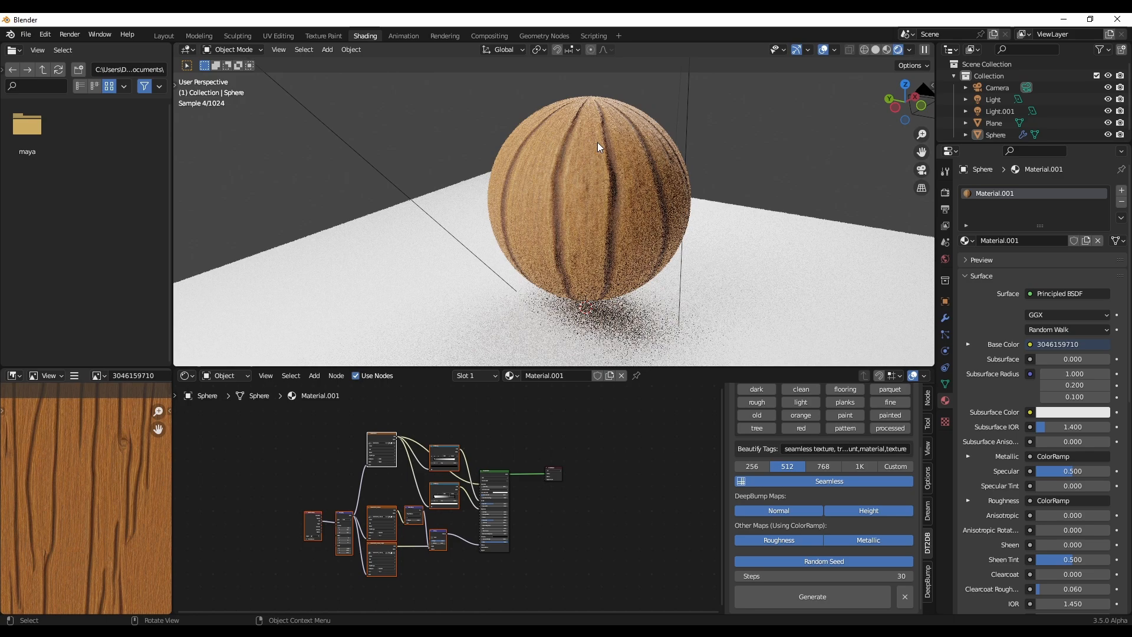
pyautogui.scroll(-3)
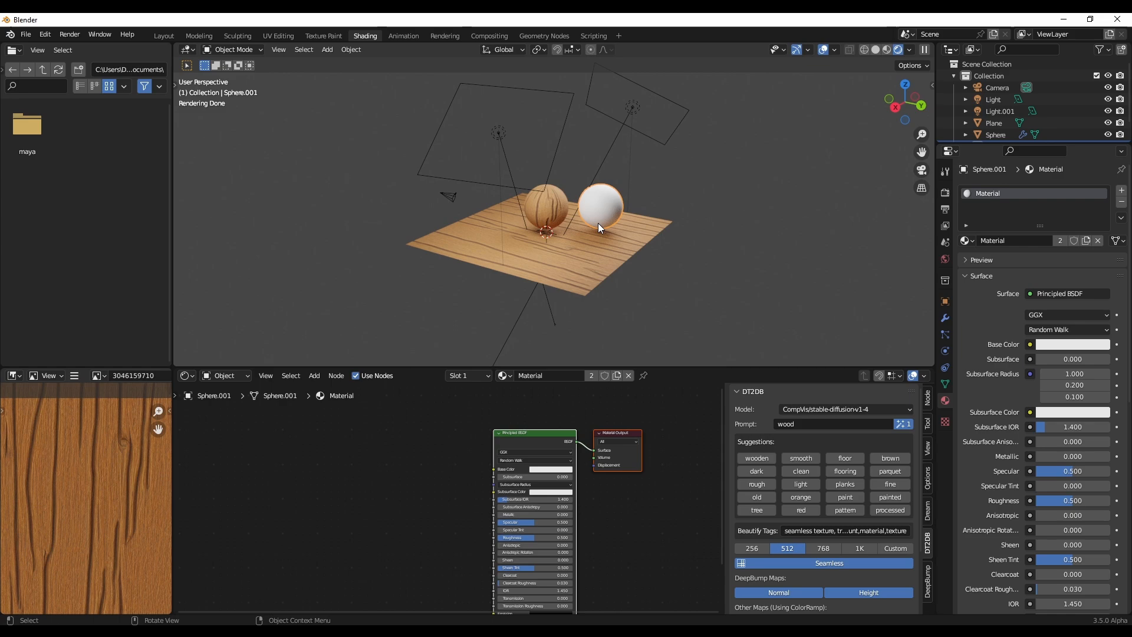
# - Replace the prompt with 'leather', add the 'soft' suggestion, and generate the texture
pyautogui.click(830, 424)
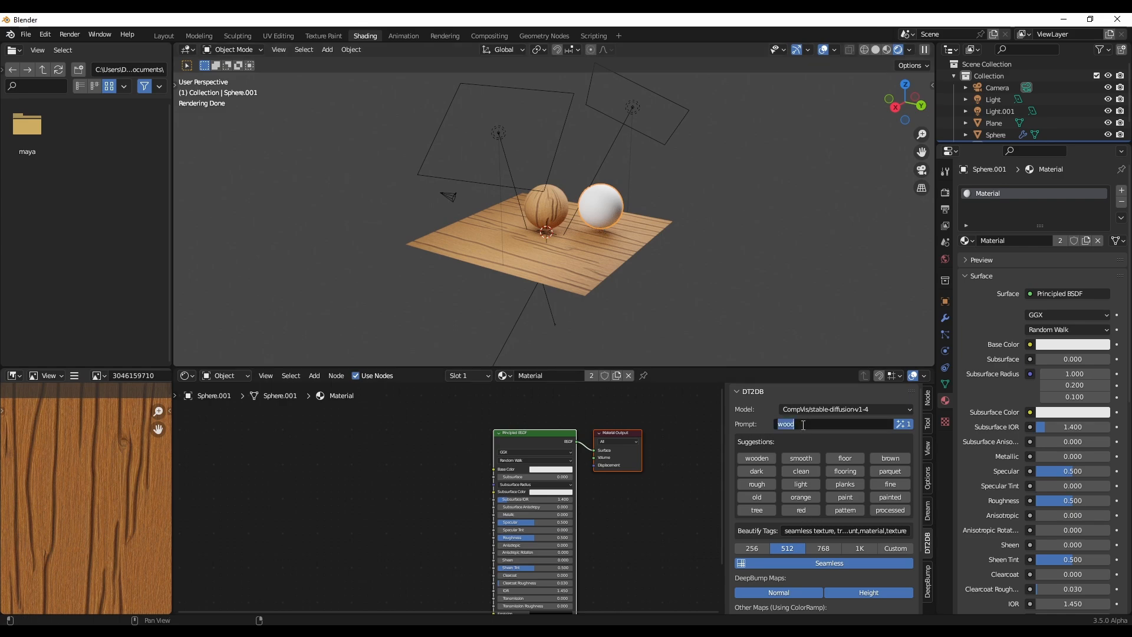
pyautogui.write('leather')
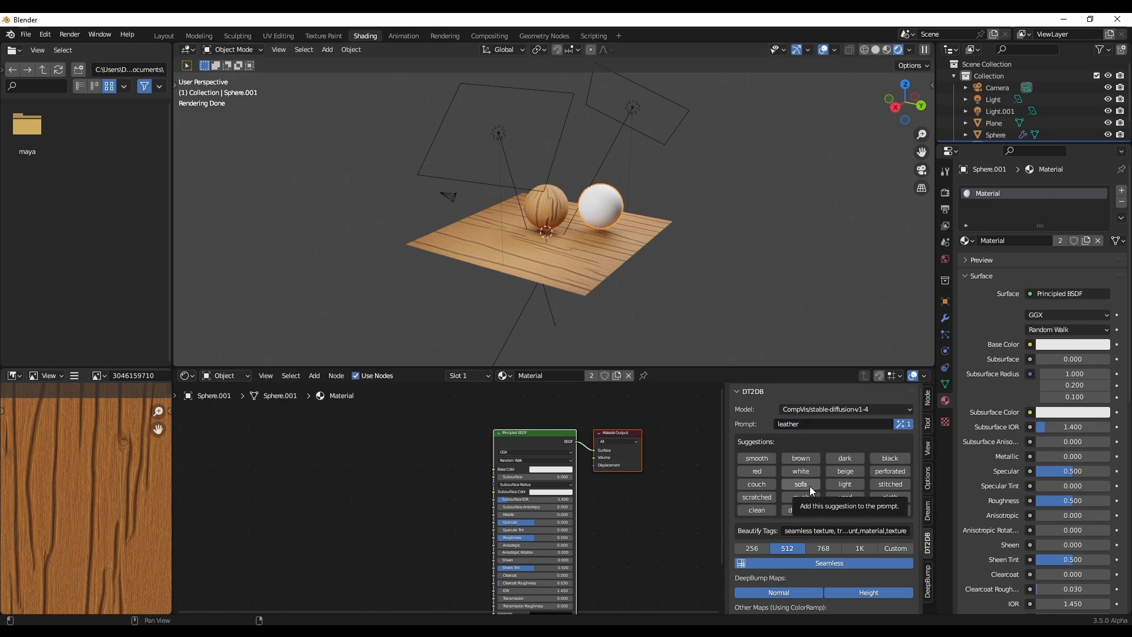
pyautogui.click(888, 483)
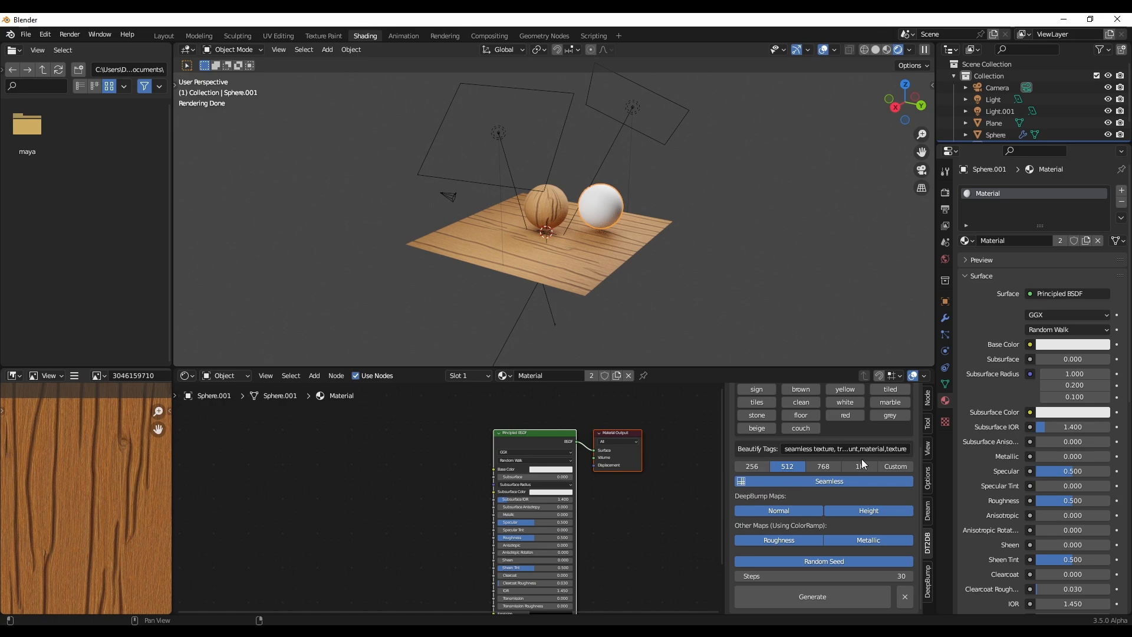
pyautogui.moveTo(803, 554)
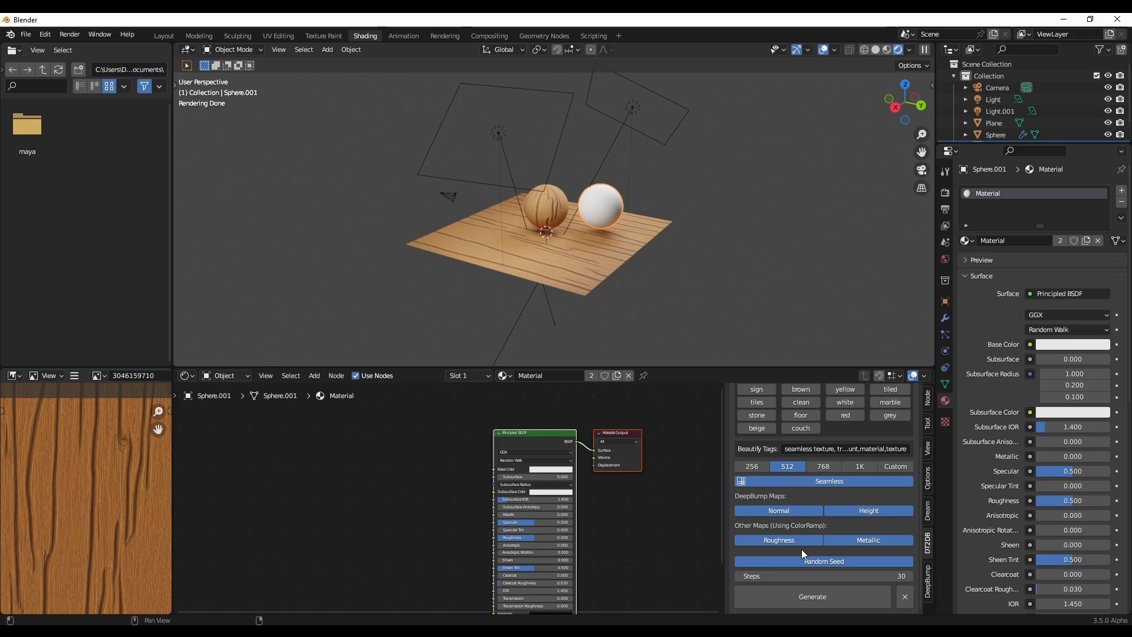
pyautogui.moveTo(820, 489)
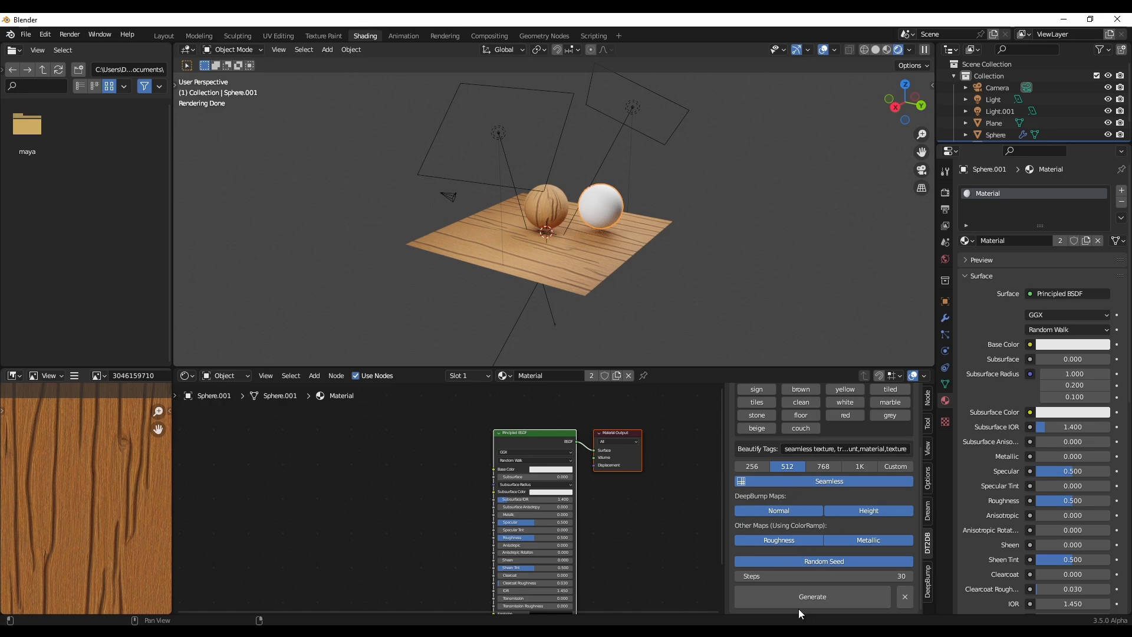
pyautogui.click(811, 596)
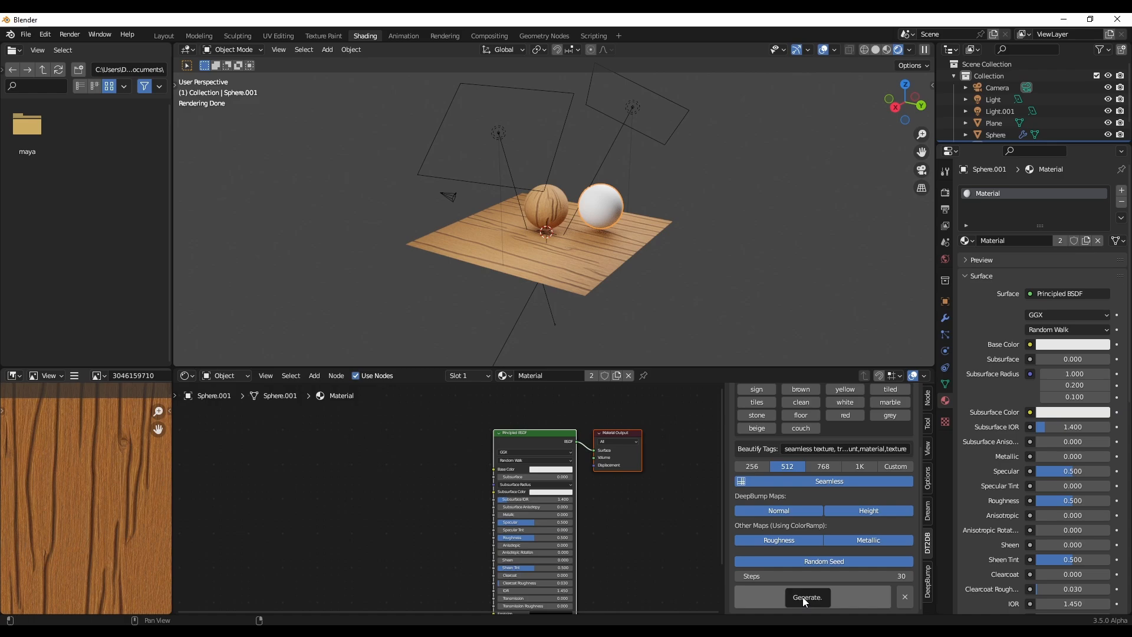
pyautogui.click(807, 597)
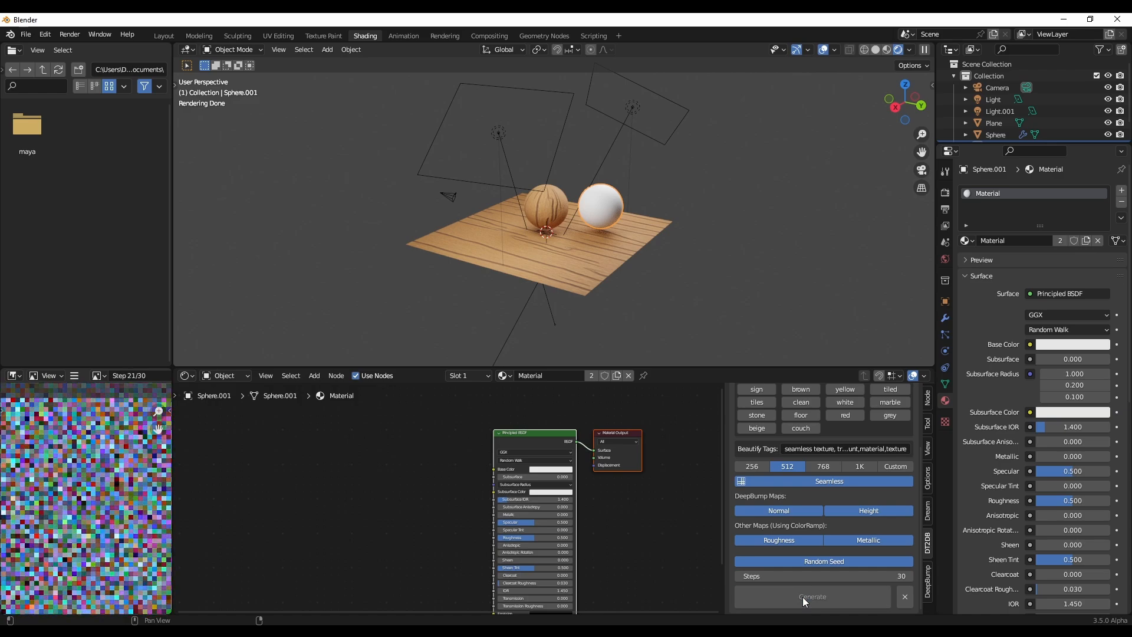
pyautogui.click(811, 596)
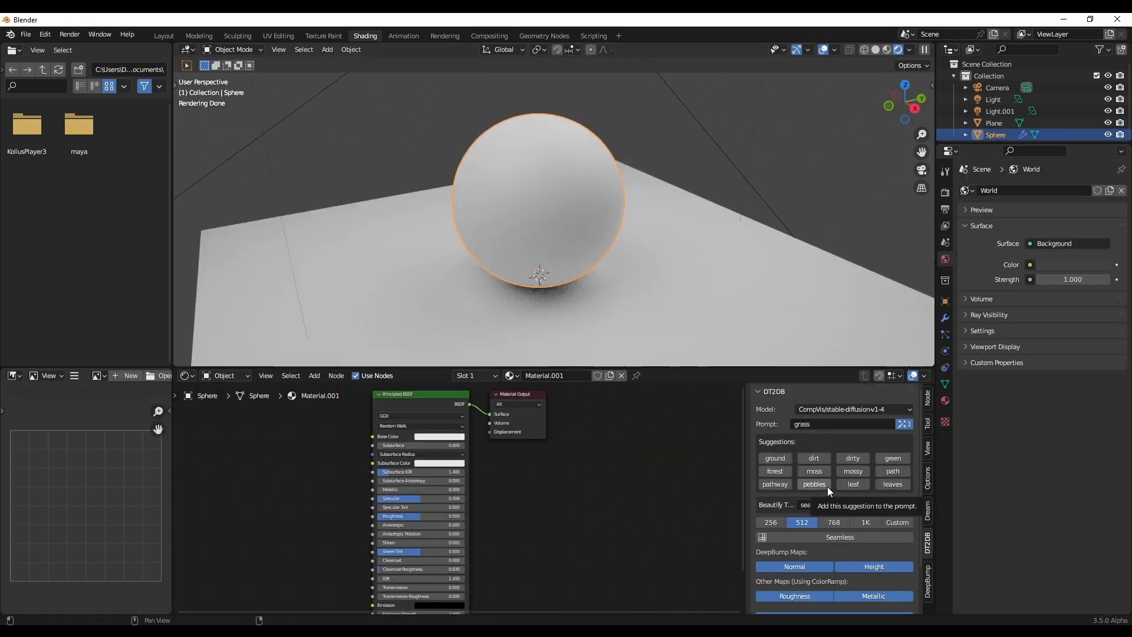
# - Add the 'pebbles' suggestion to the prompt and return to the Shading workspace
pyautogui.click(852, 471)
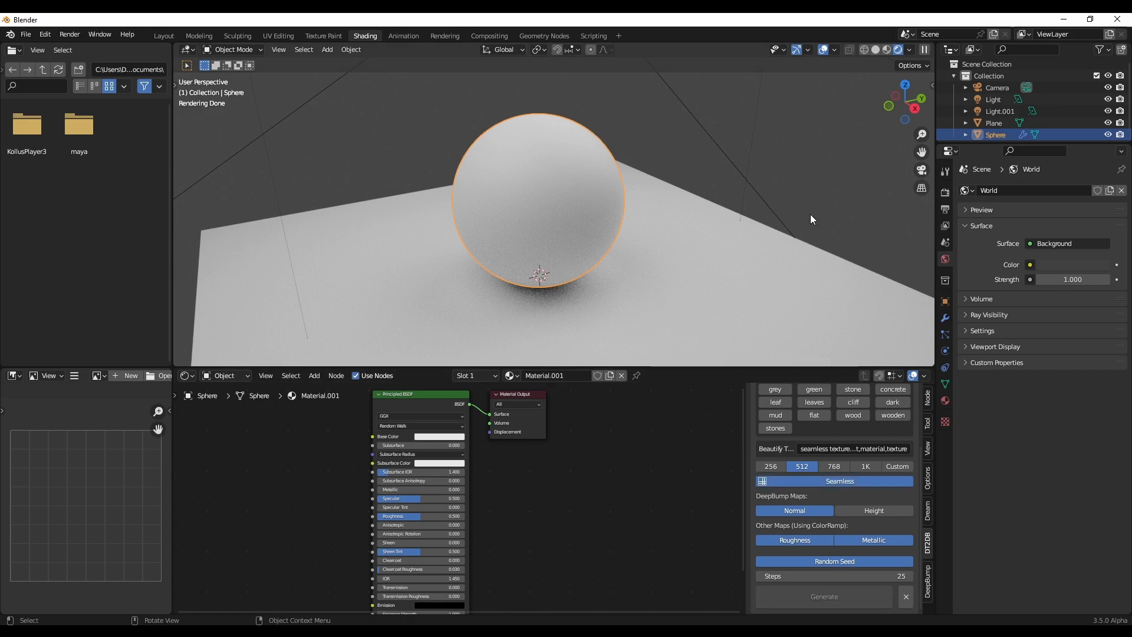
pyautogui.click(488, 35)
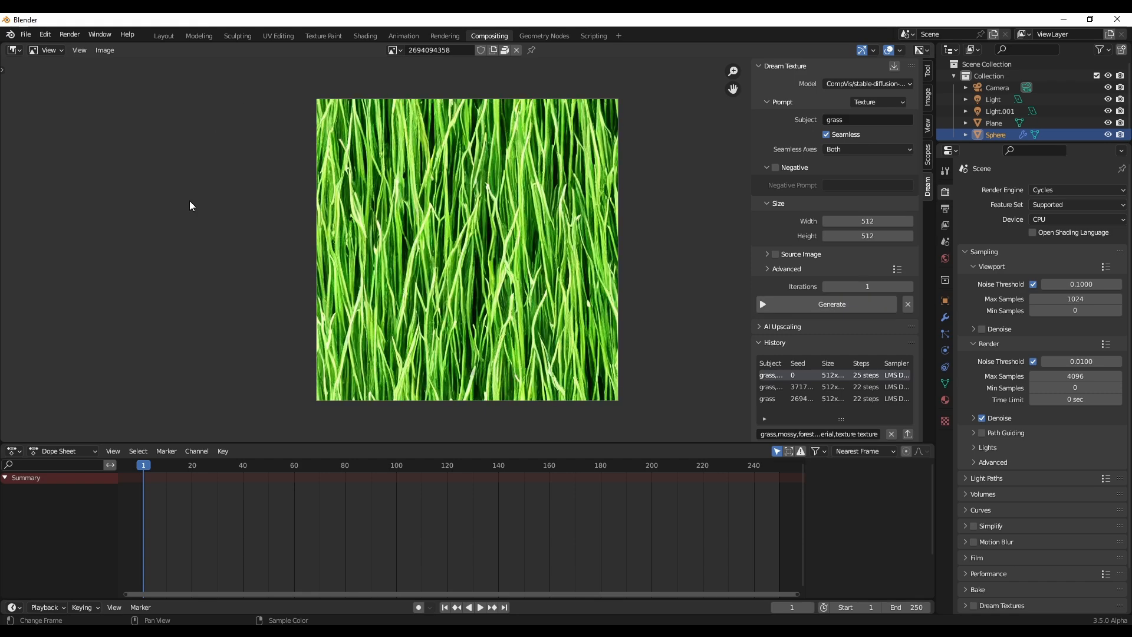
pyautogui.click(364, 35)
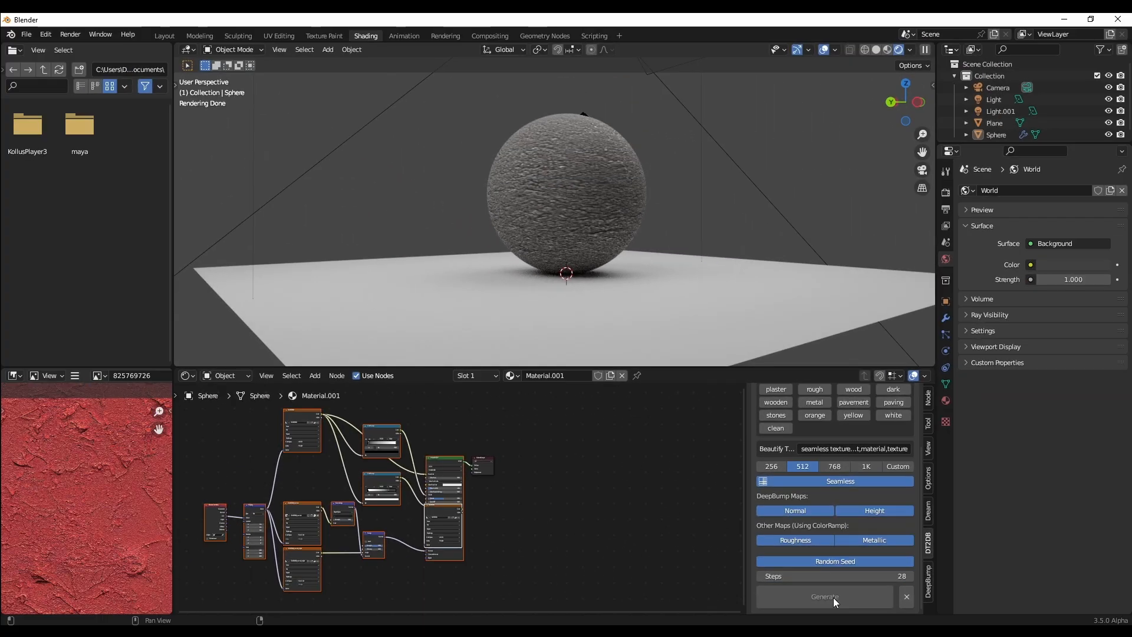
# - Generate the brick material, then a 'stone,gravel' texture with the 'black' suggestion
pyautogui.click(824, 596)
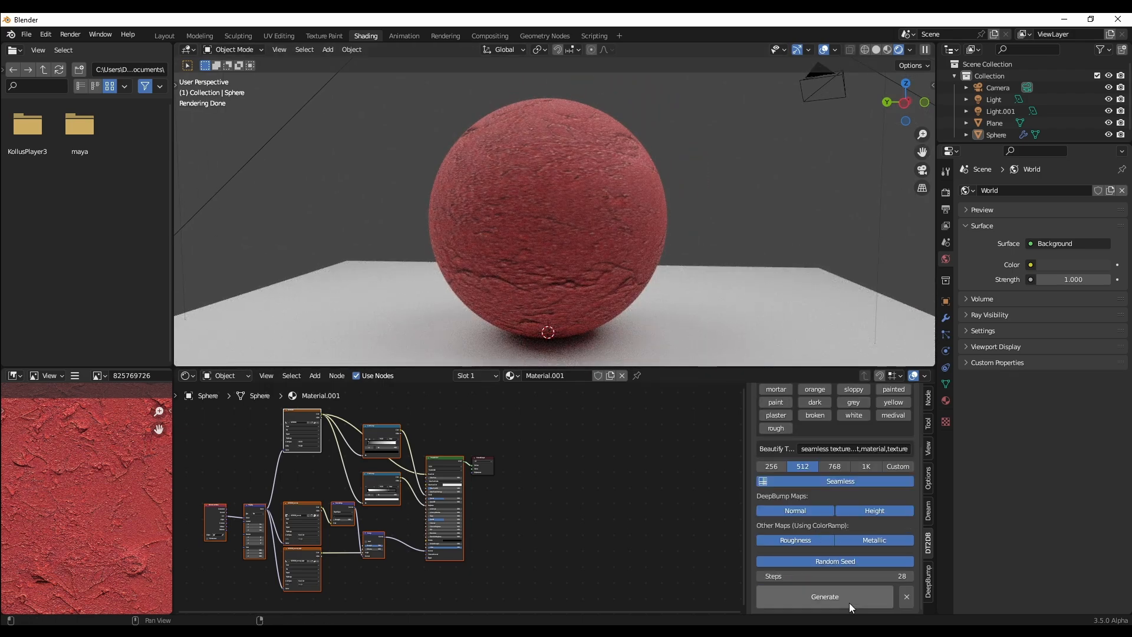
pyautogui.click(824, 596)
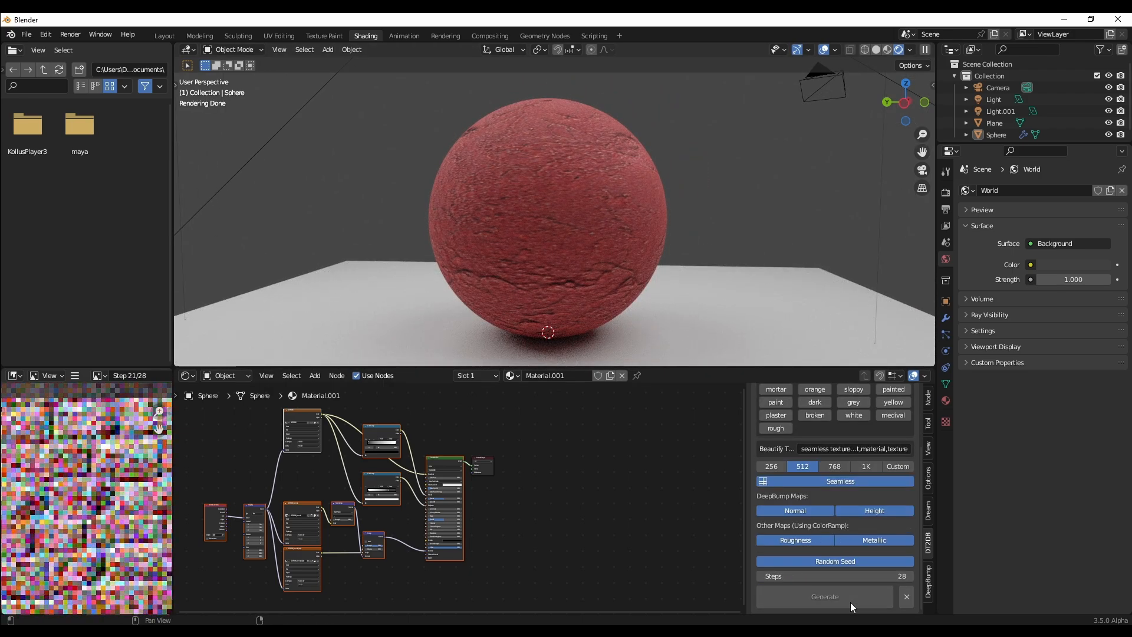
pyautogui.click(824, 596)
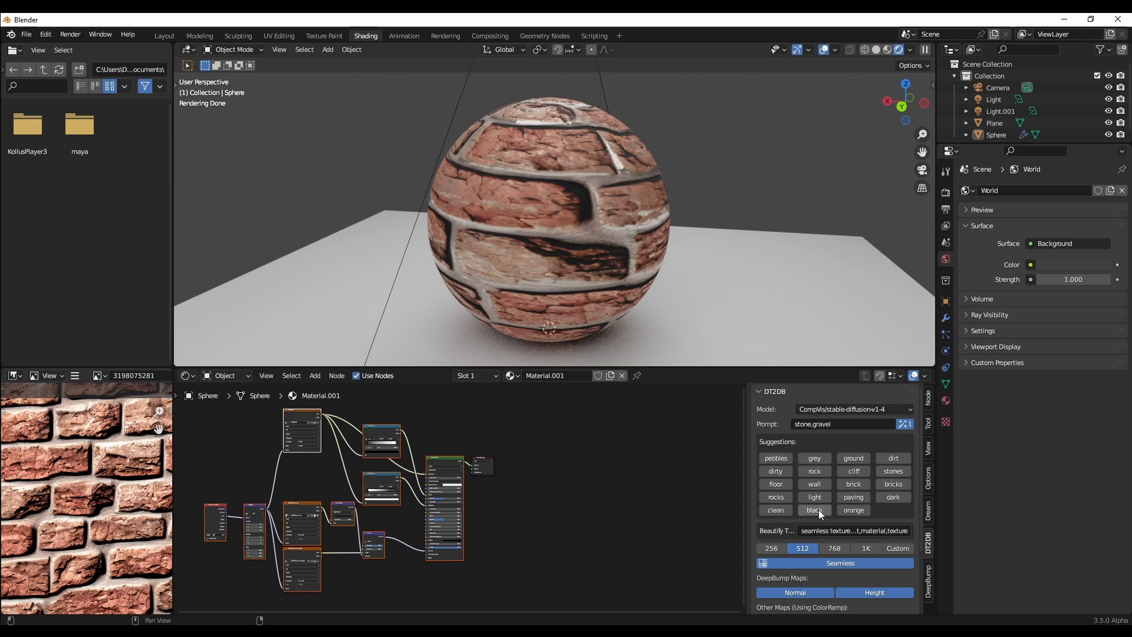
pyautogui.click(823, 596)
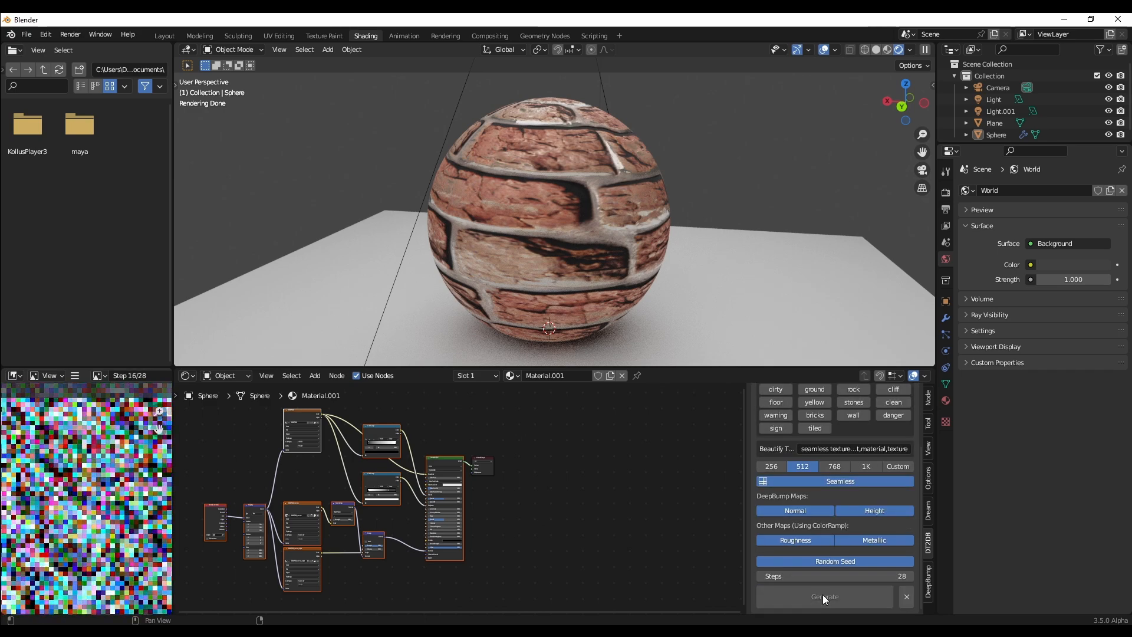
pyautogui.click(823, 596)
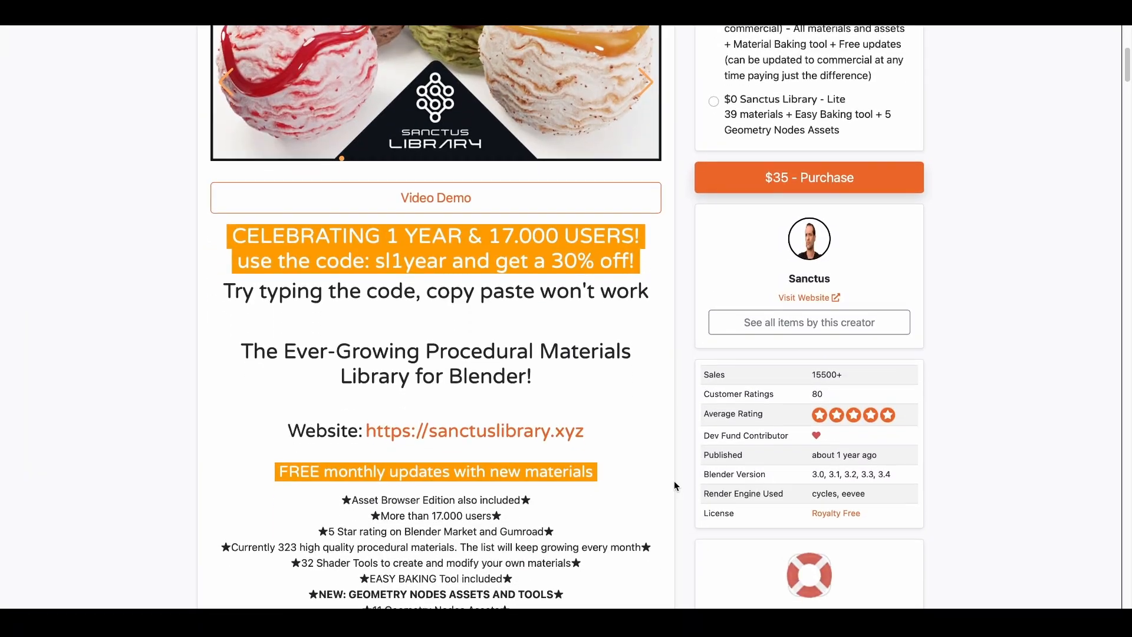
# - Browse the Sanctus Library and Realtime Materials 2.0 pages on Blender Market
pyautogui.scroll(-3)
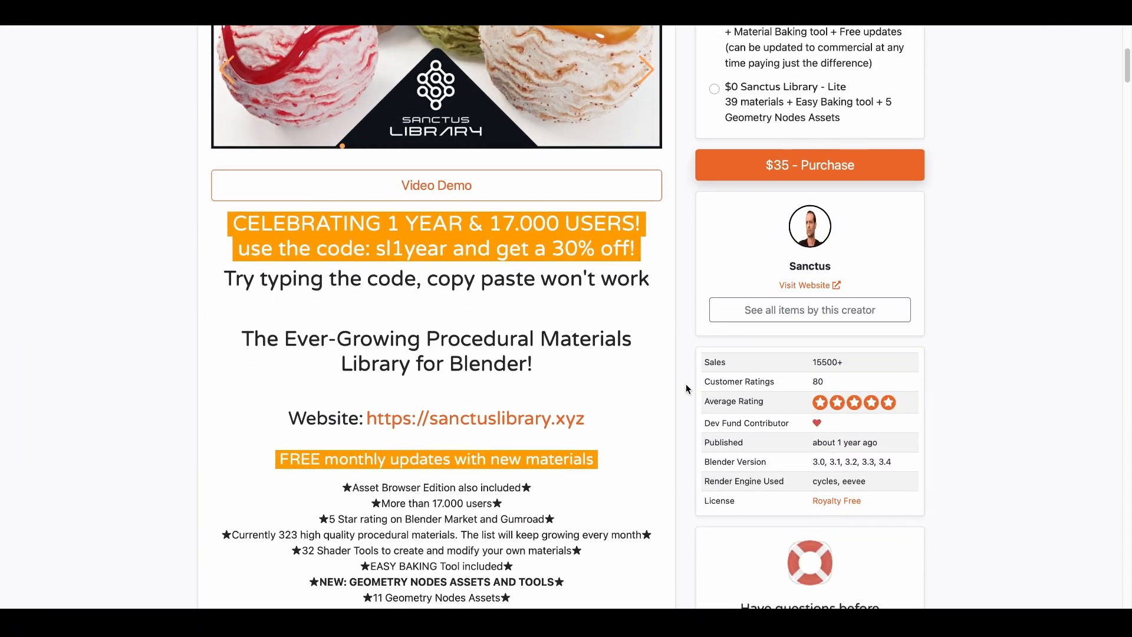
pyautogui.scroll(-3)
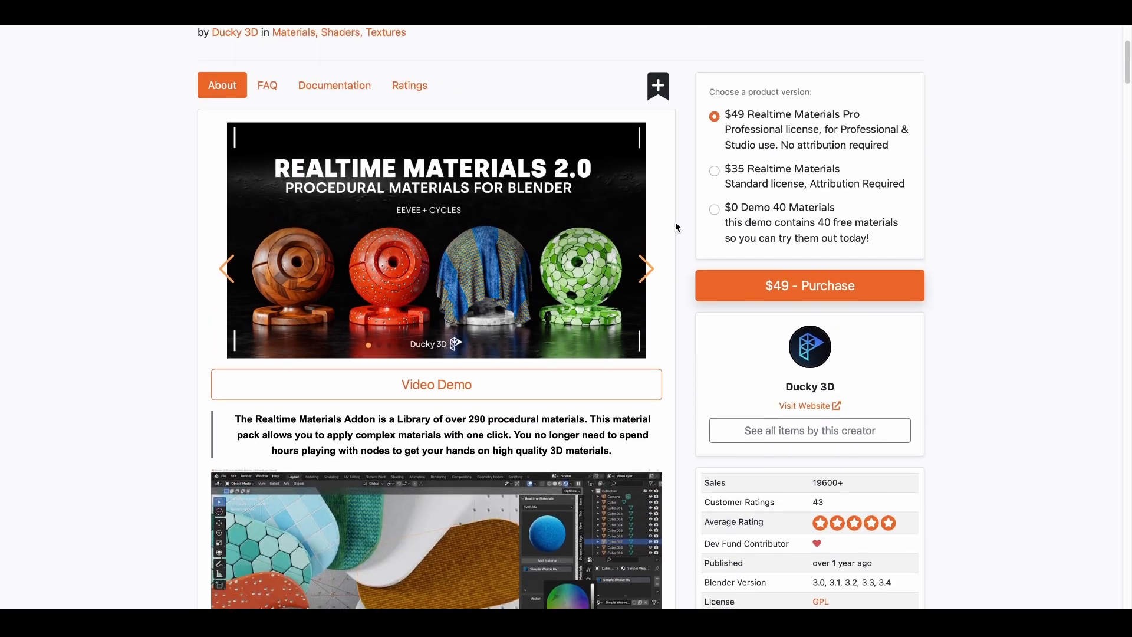
pyautogui.scroll(-3)
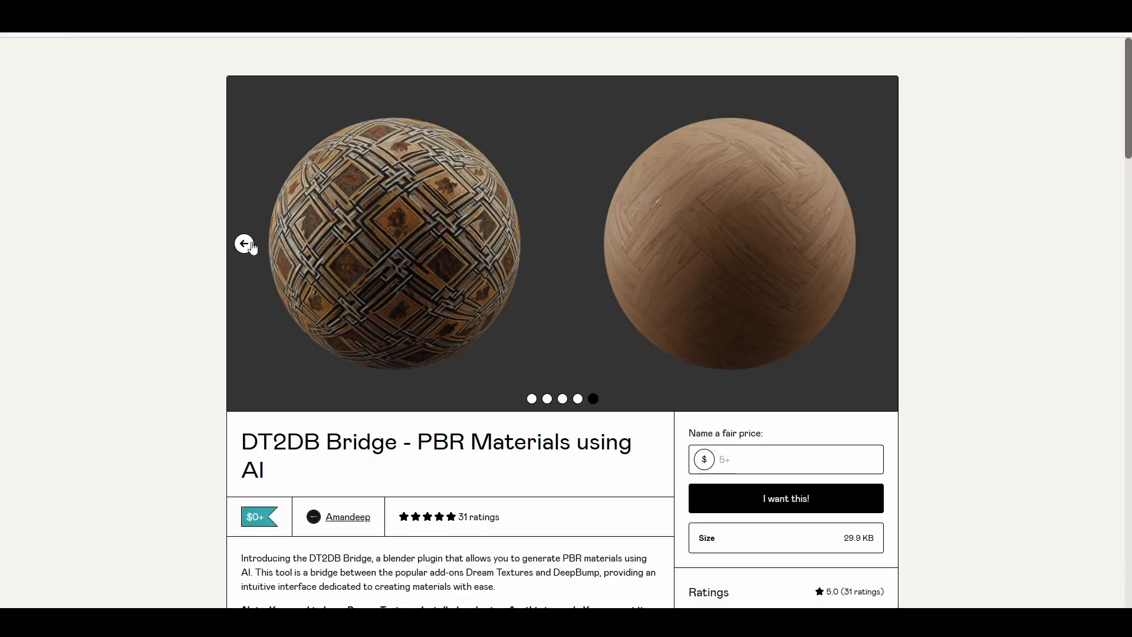
# - Step back through the DT2DB Bridge gallery previews to the title banner image
pyautogui.click(244, 244)
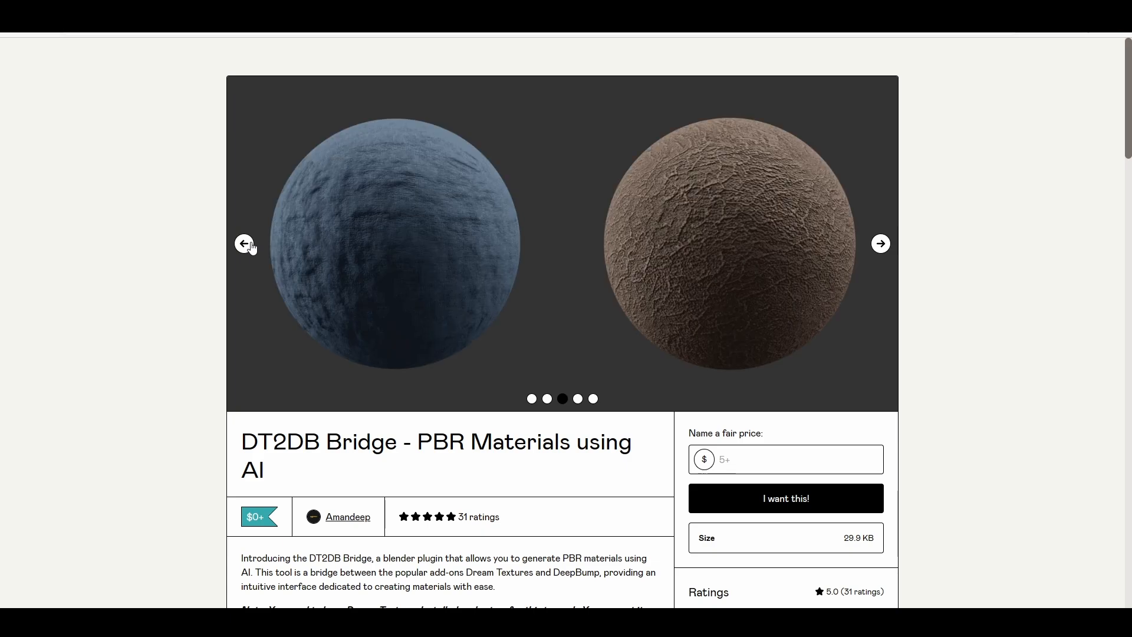
pyautogui.click(247, 244)
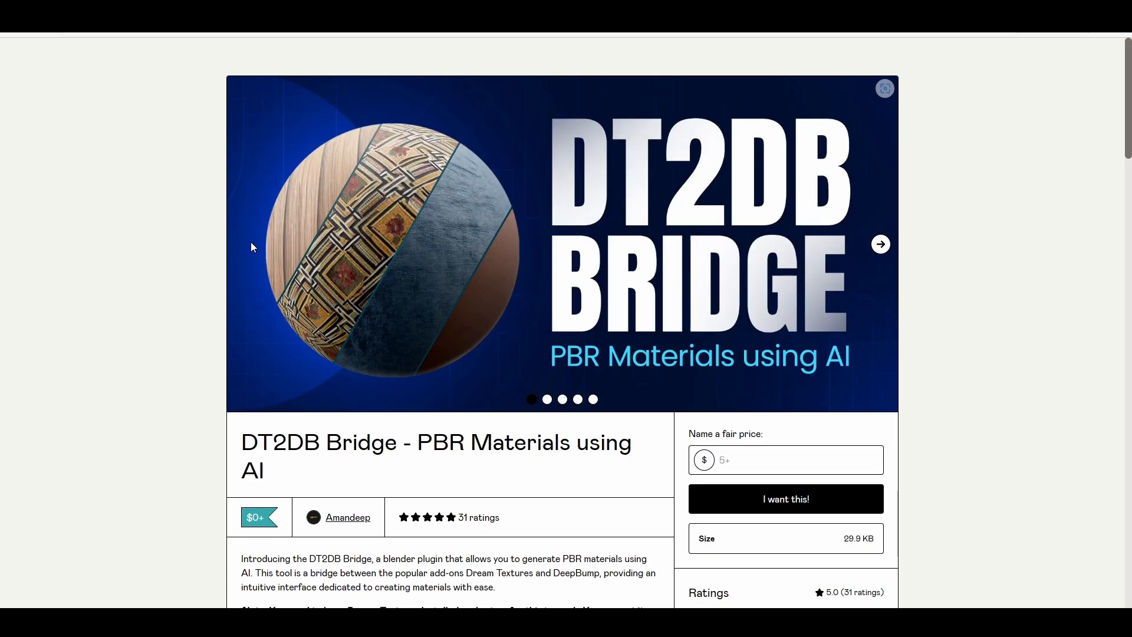